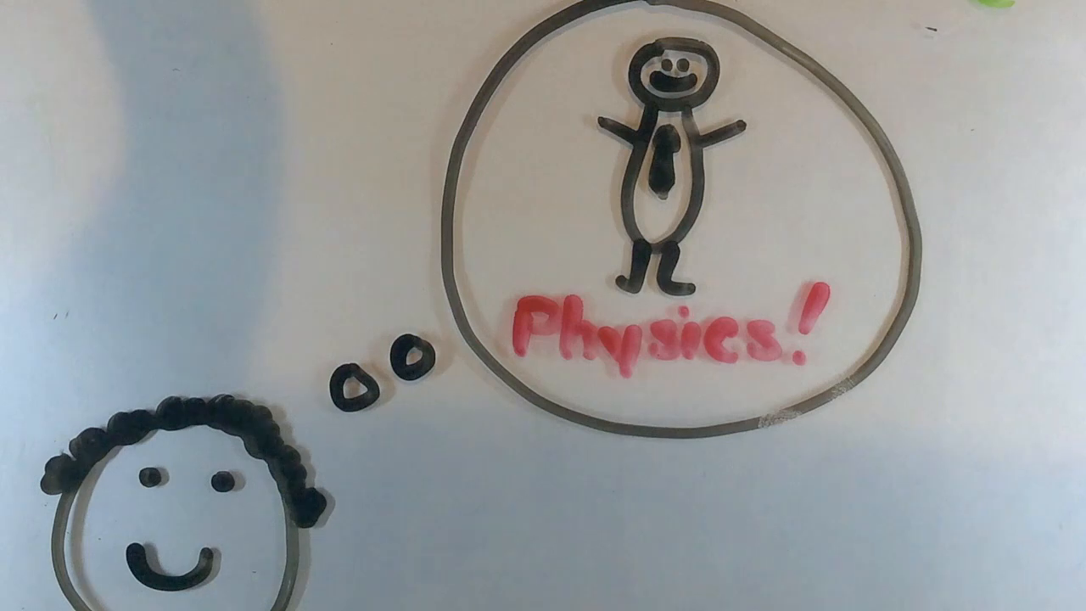
text(Than)
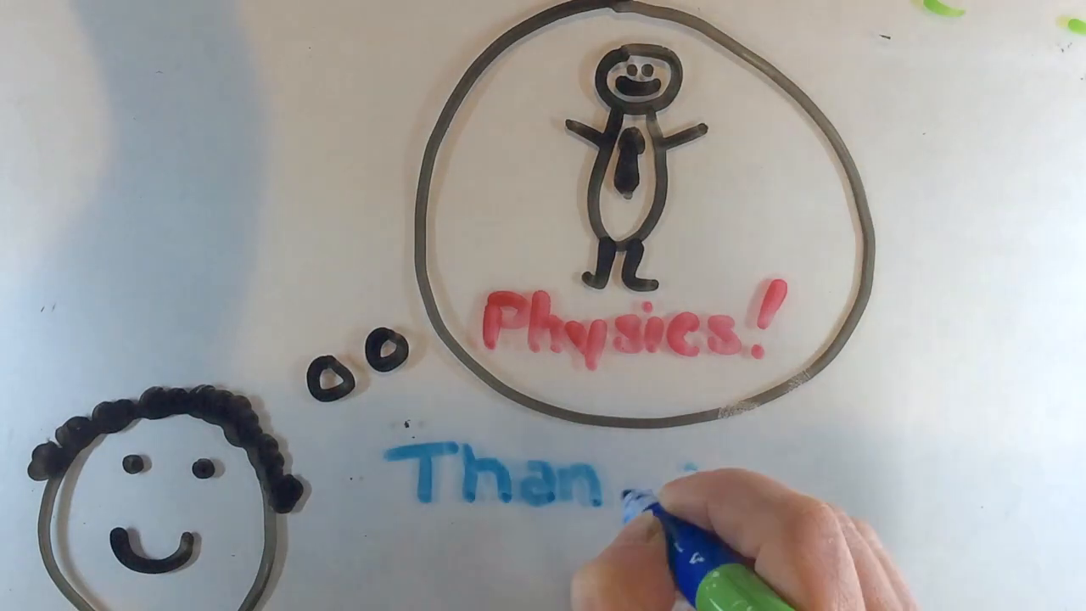